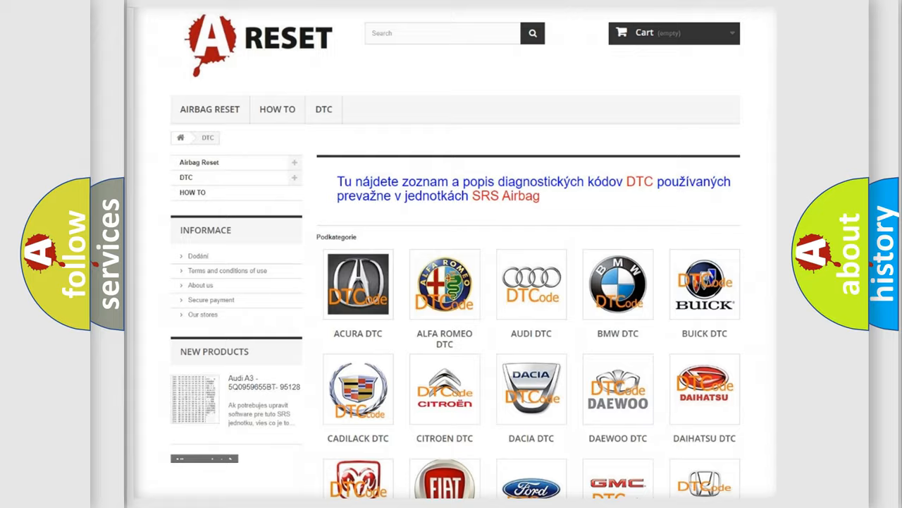
Move past the DTC brand catalogue to the slide showing C1125 beside hex 9125
scroll("down", 3)
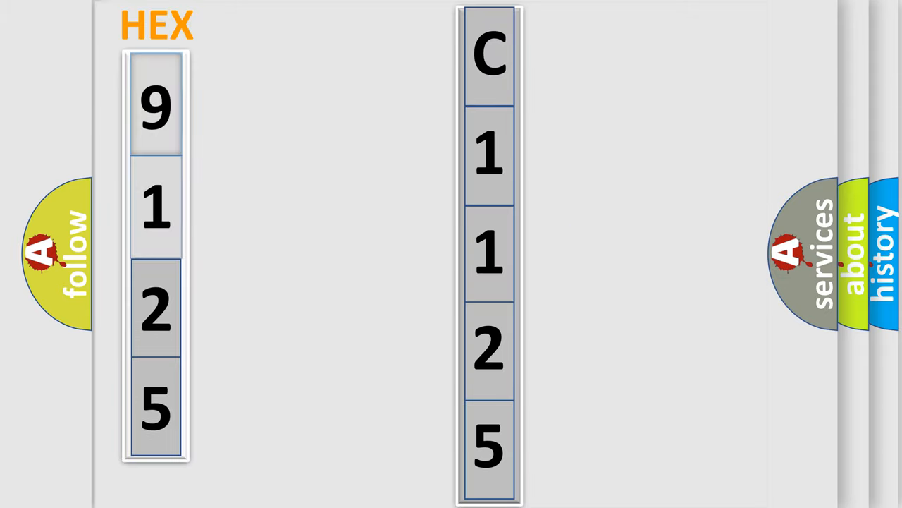
left_click(155, 105)
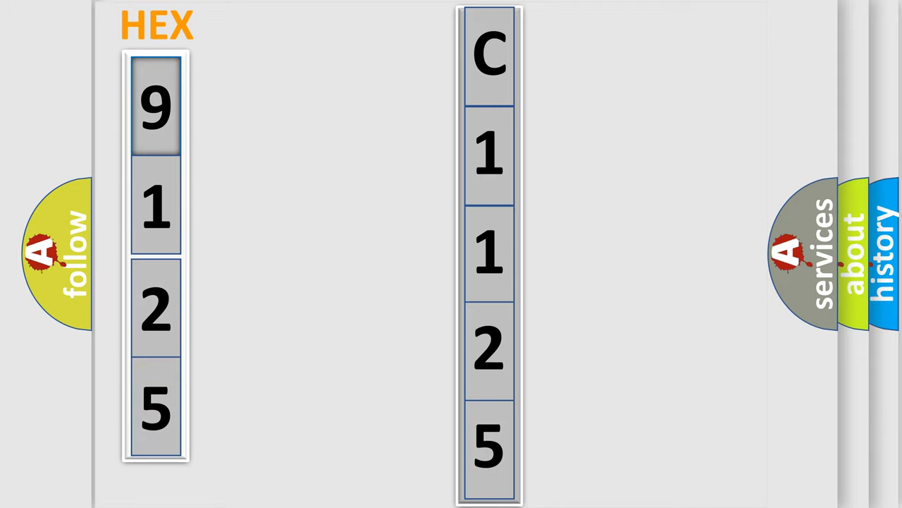